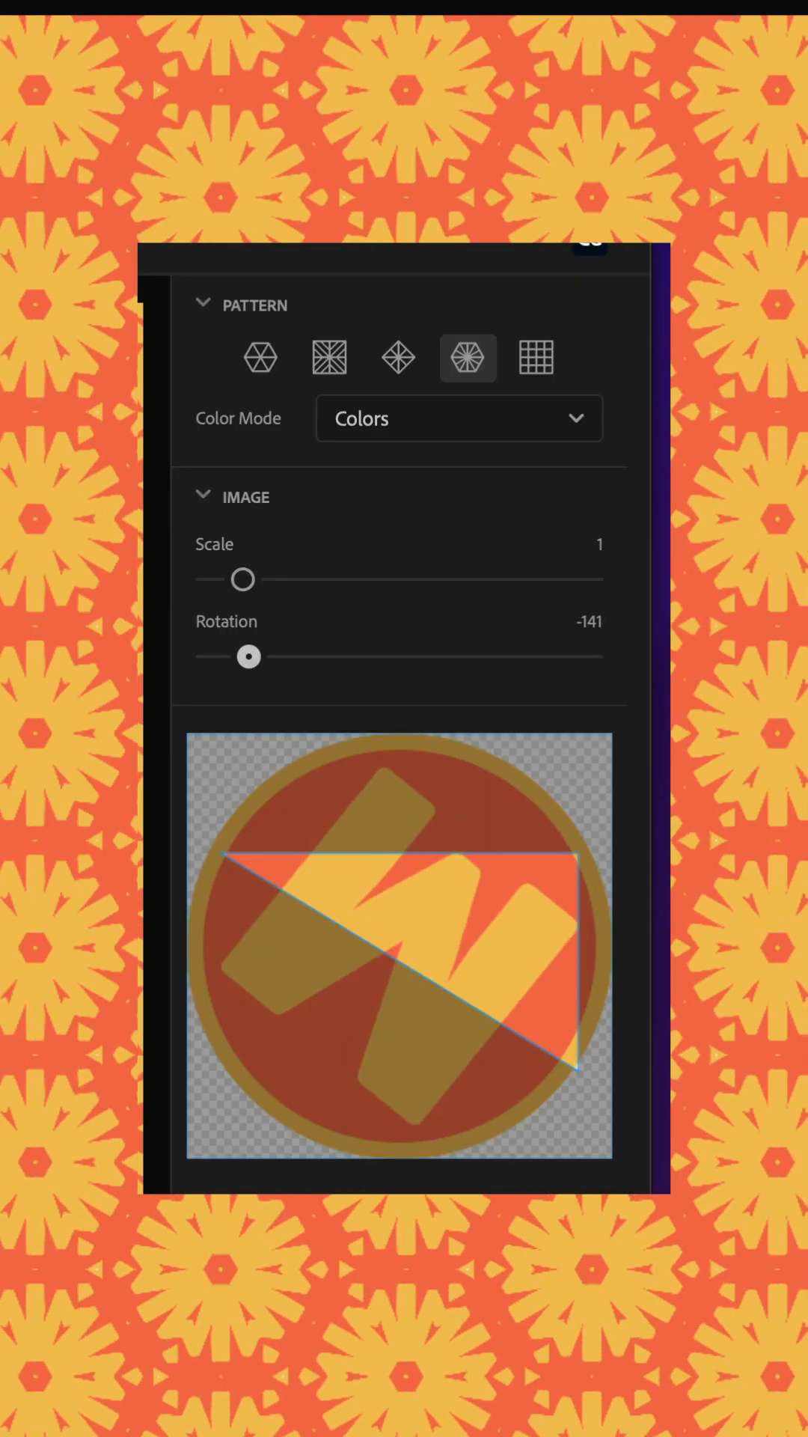
Step: Drag the kaleidoscope Rotation slider from -141 to about -13, turning the flower into a star
drag(248, 657, 386, 656)
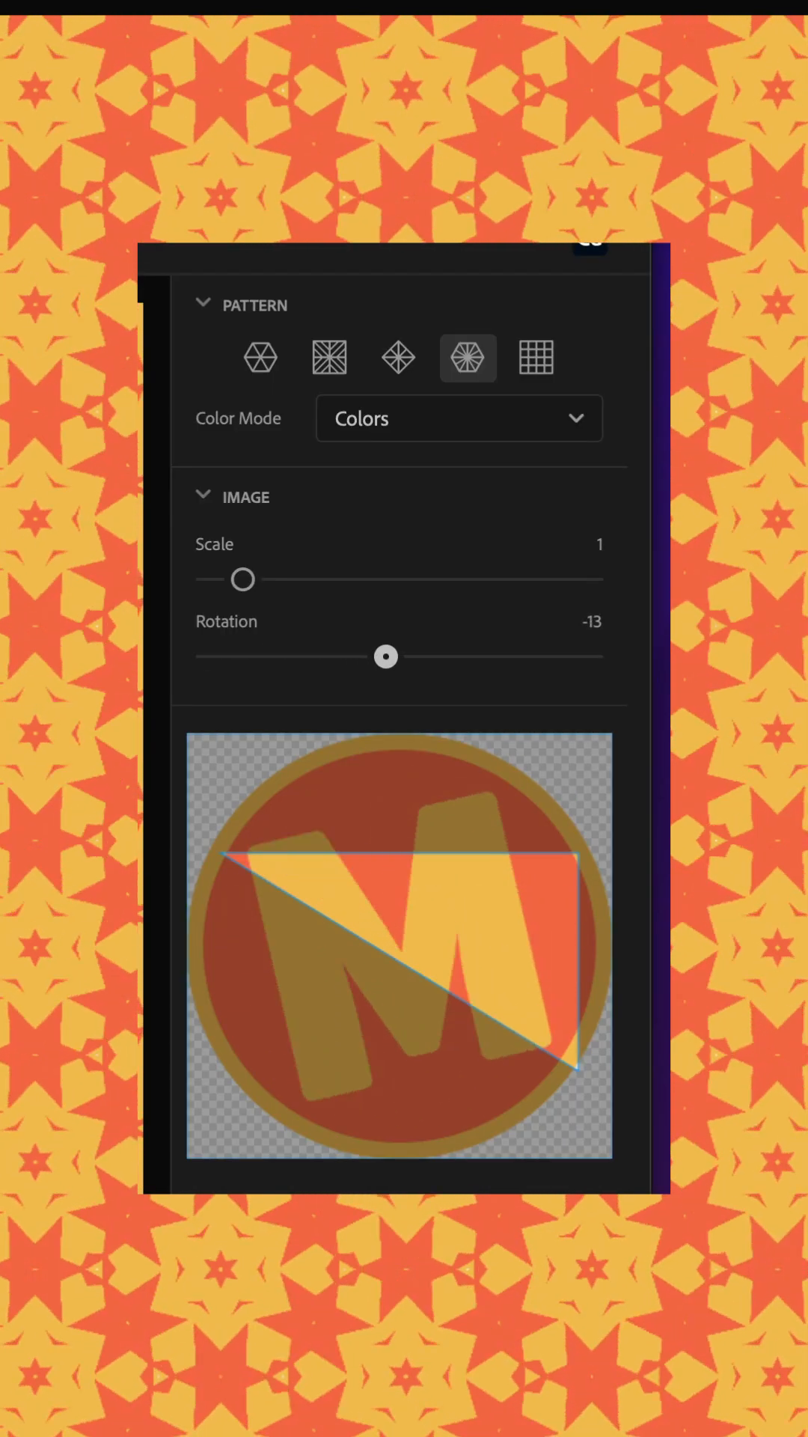
drag(384, 657, 591, 656)
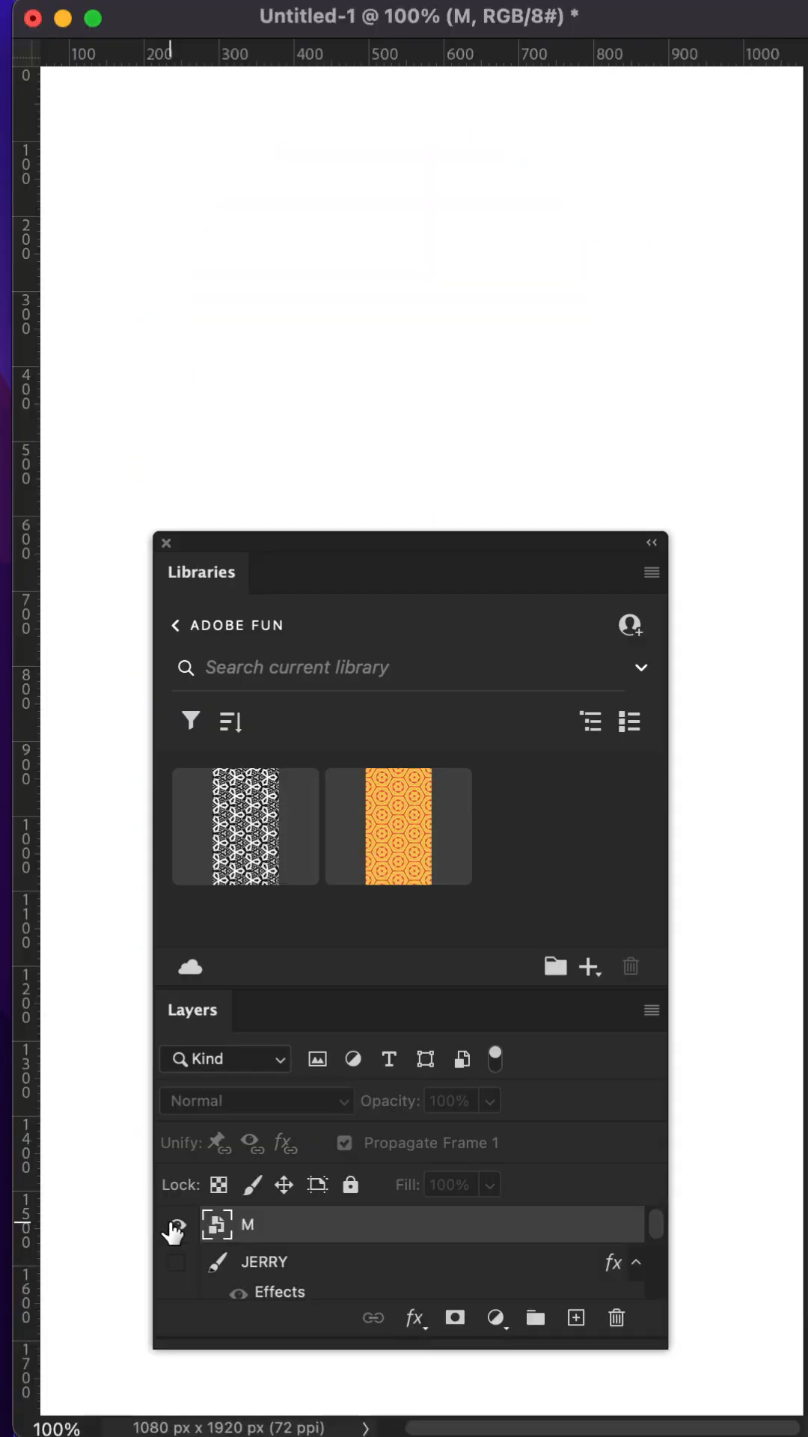
Step: Make the M logo layer visible and launch Extract from Image from the Libraries panel
click(175, 1225)
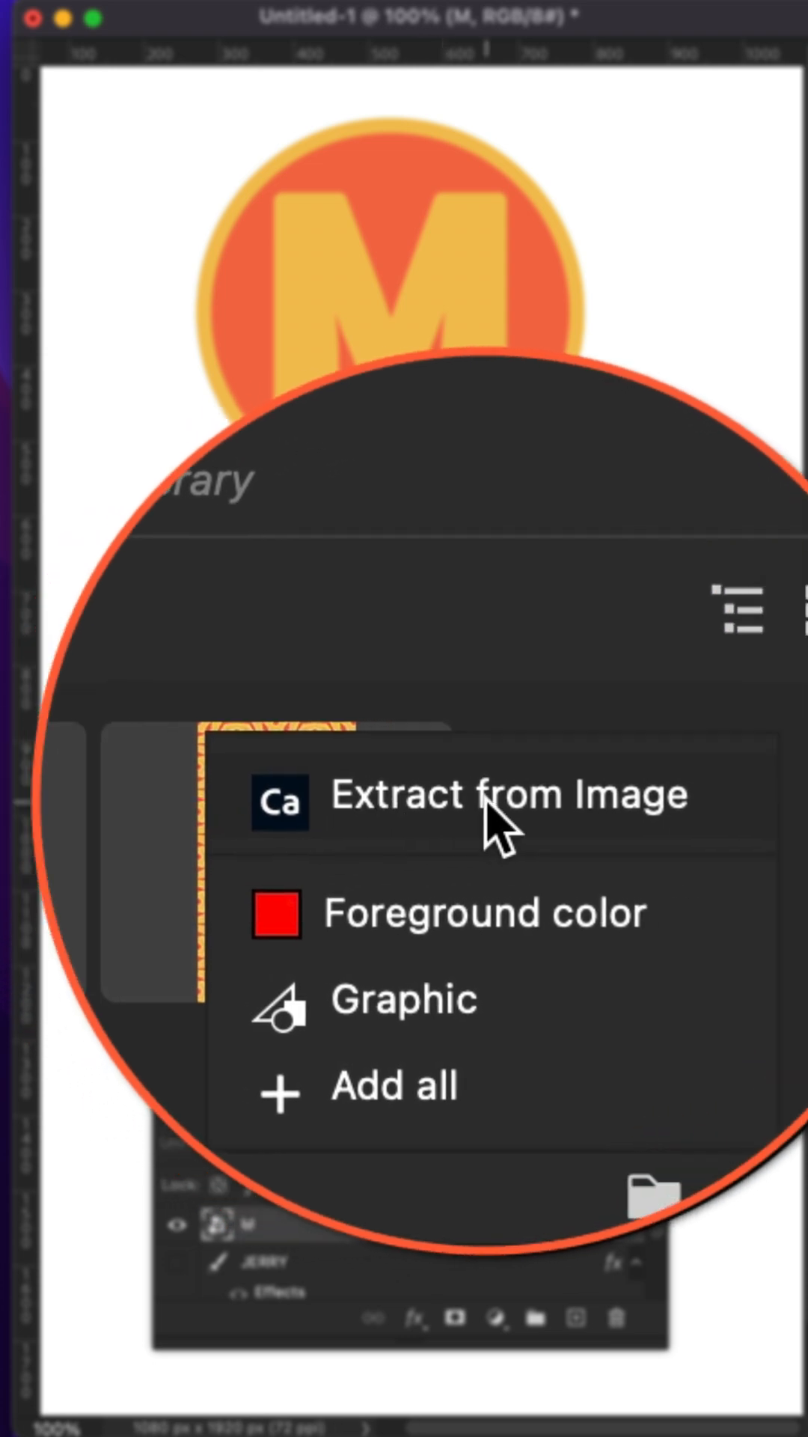
click(509, 794)
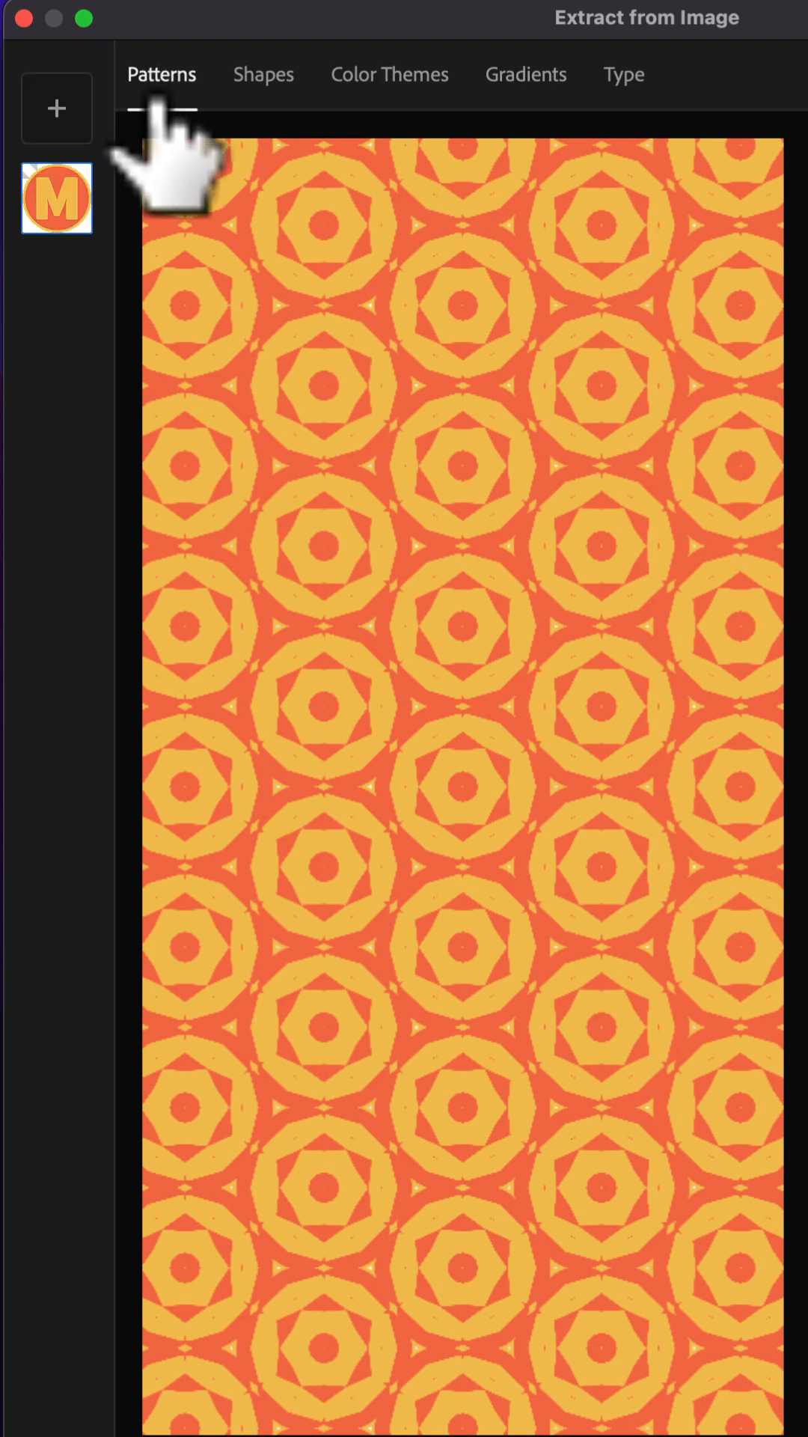
mouse_move(463, 54)
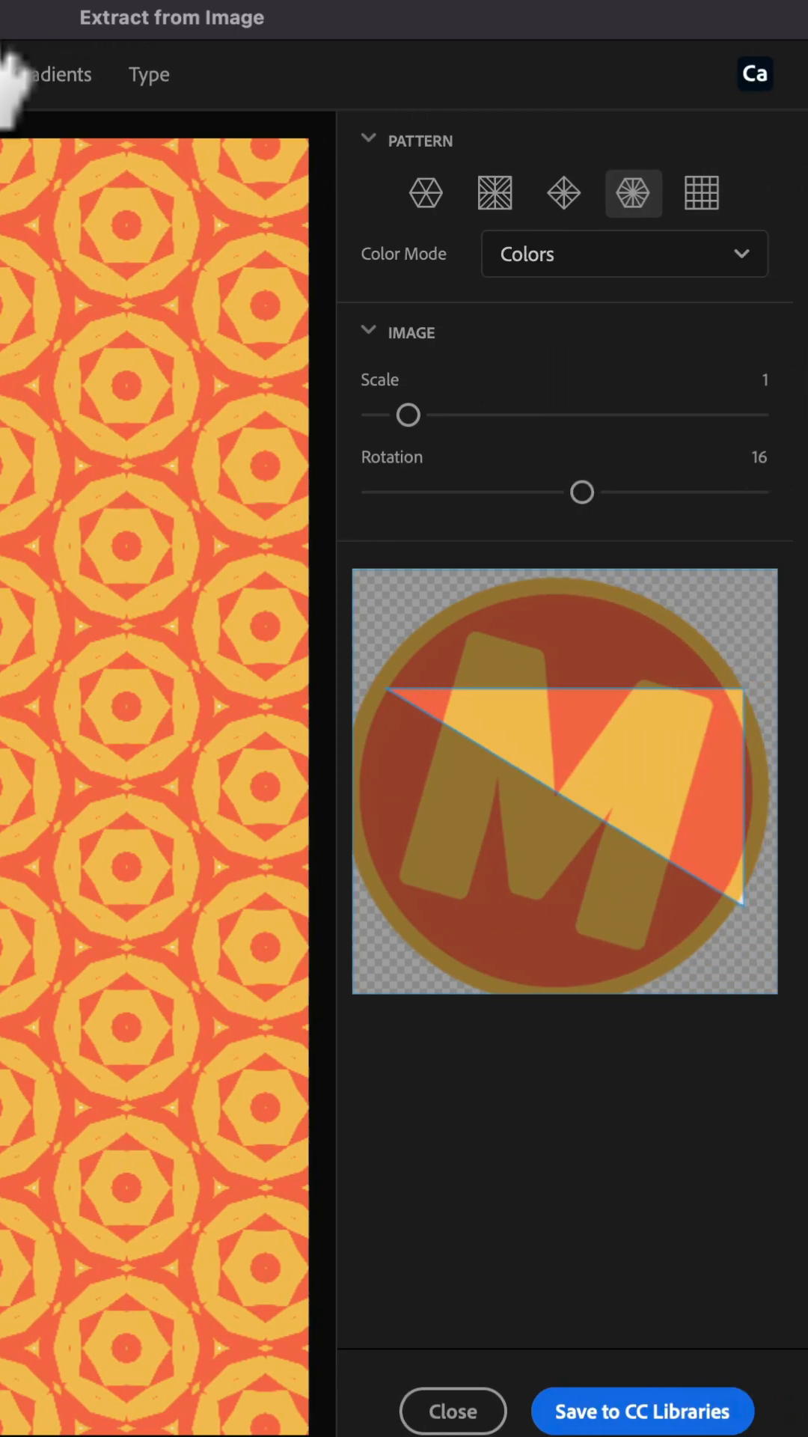
Step: Compare the mirrored and other pattern layouts, then save the kaleidoscope to CC Libraries
click(510, 193)
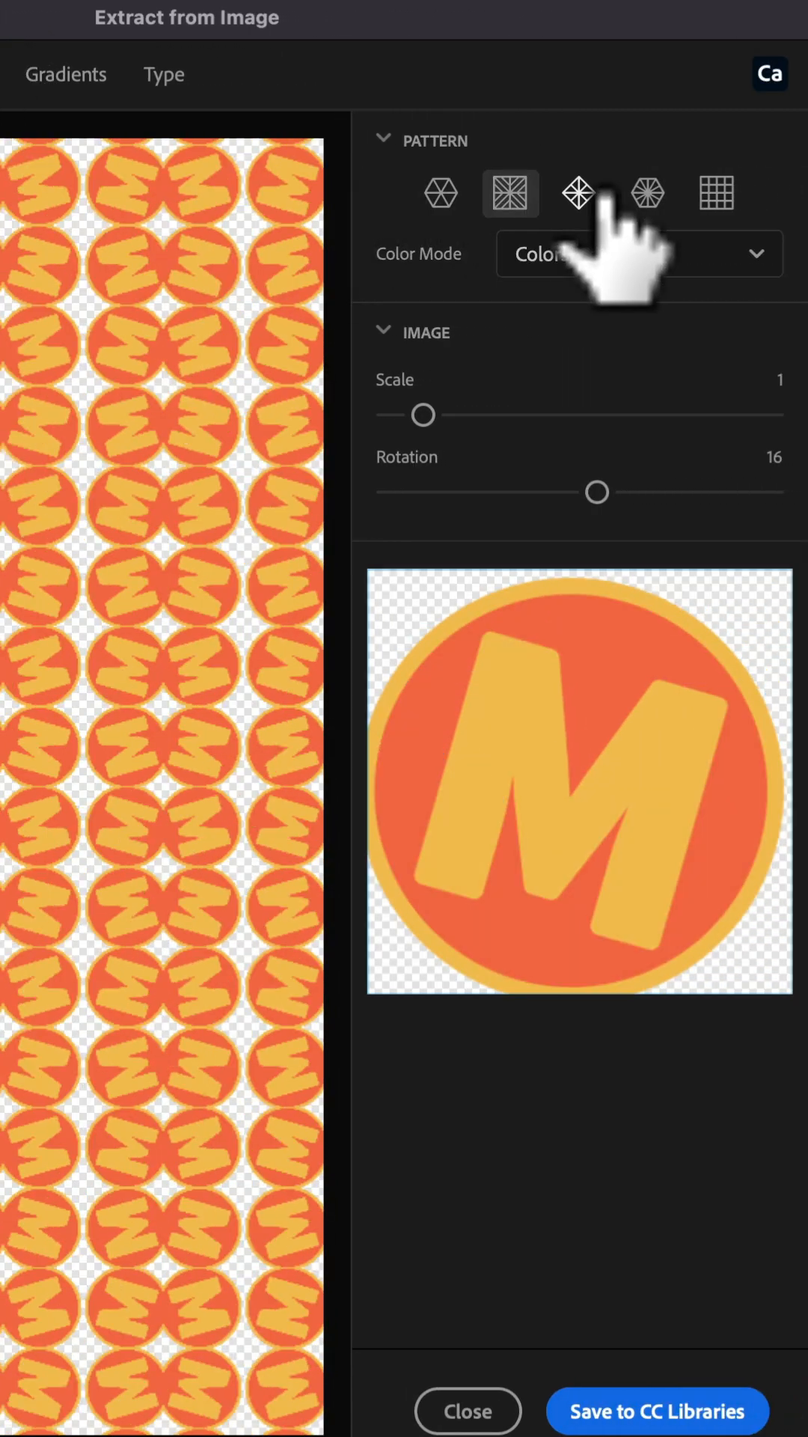
click(717, 192)
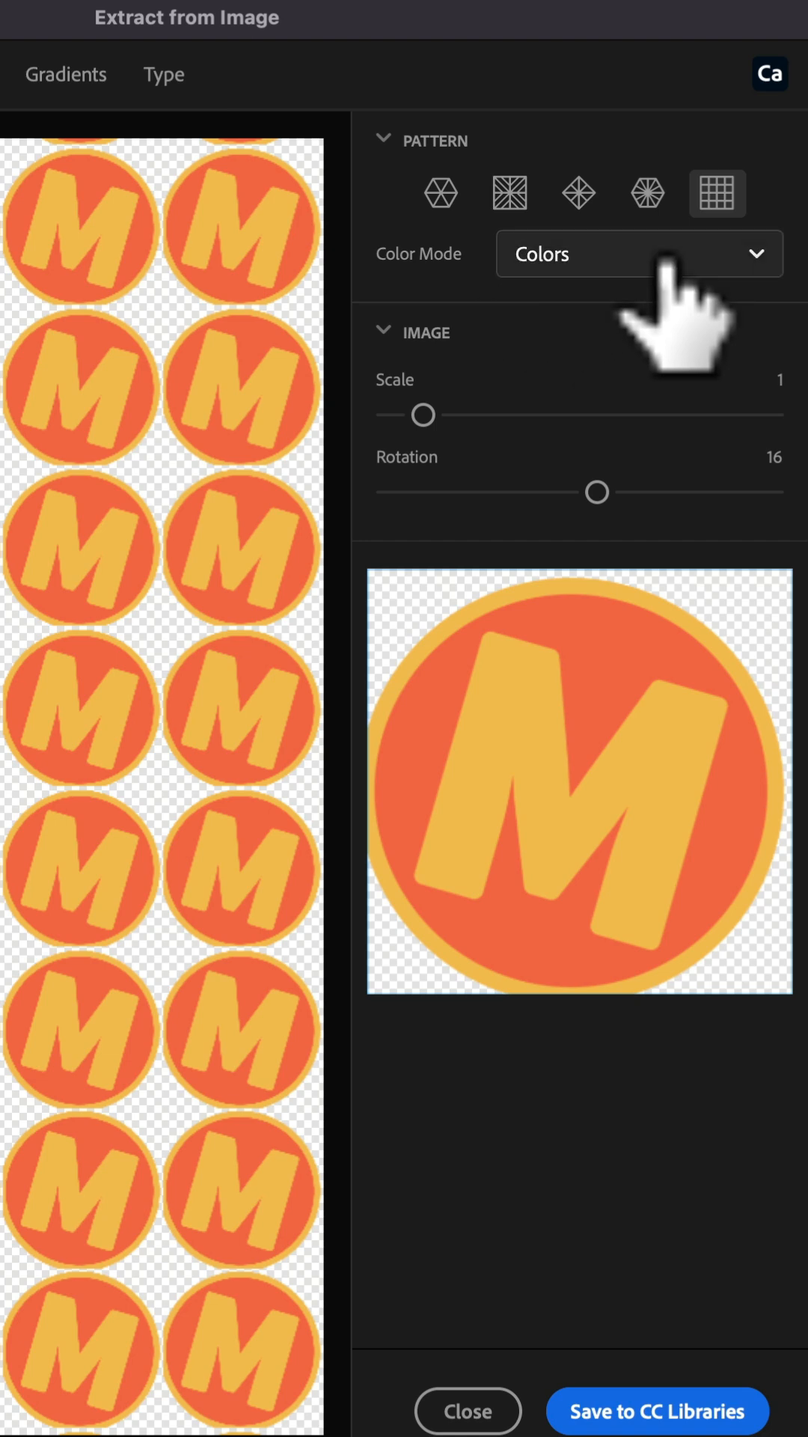
click(646, 192)
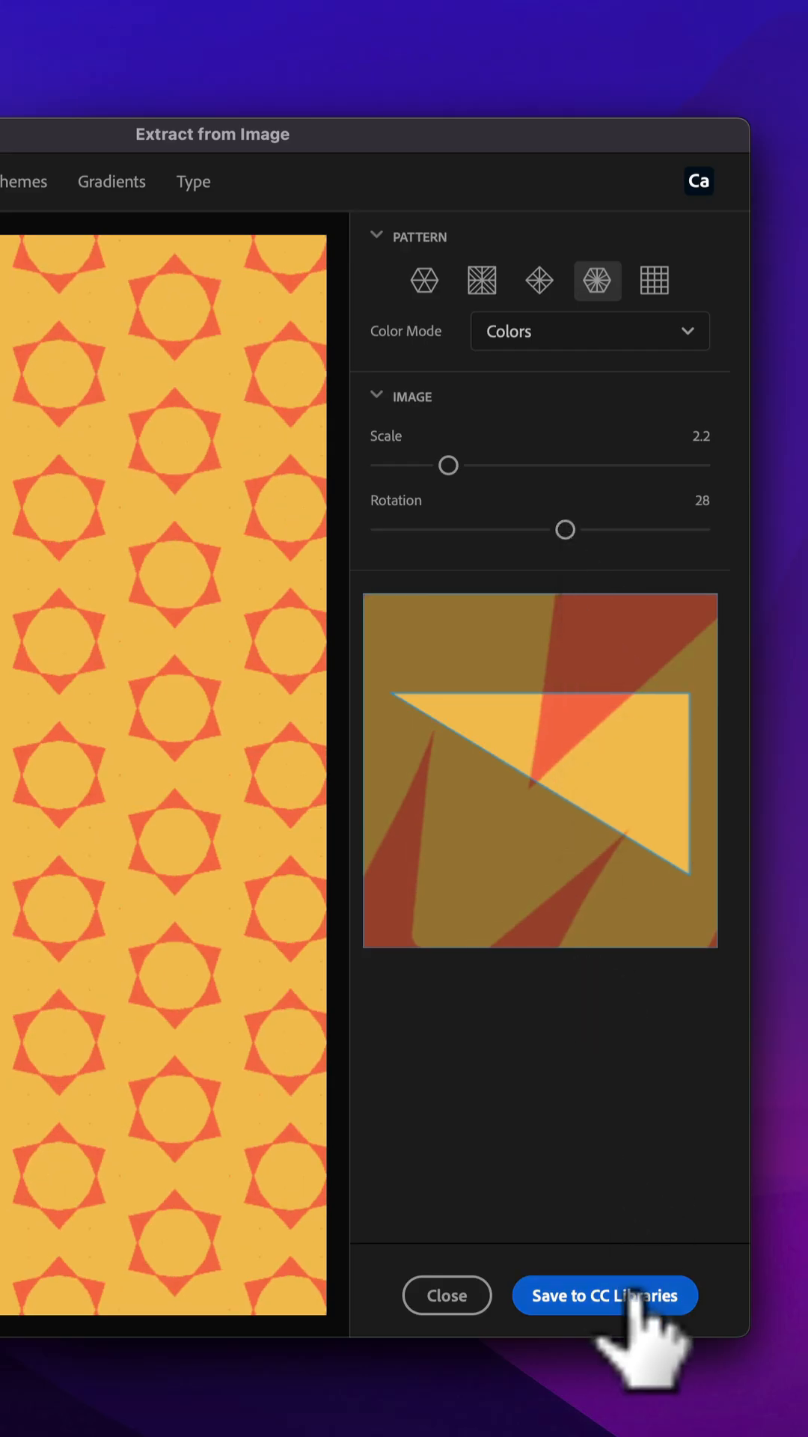
click(603, 1295)
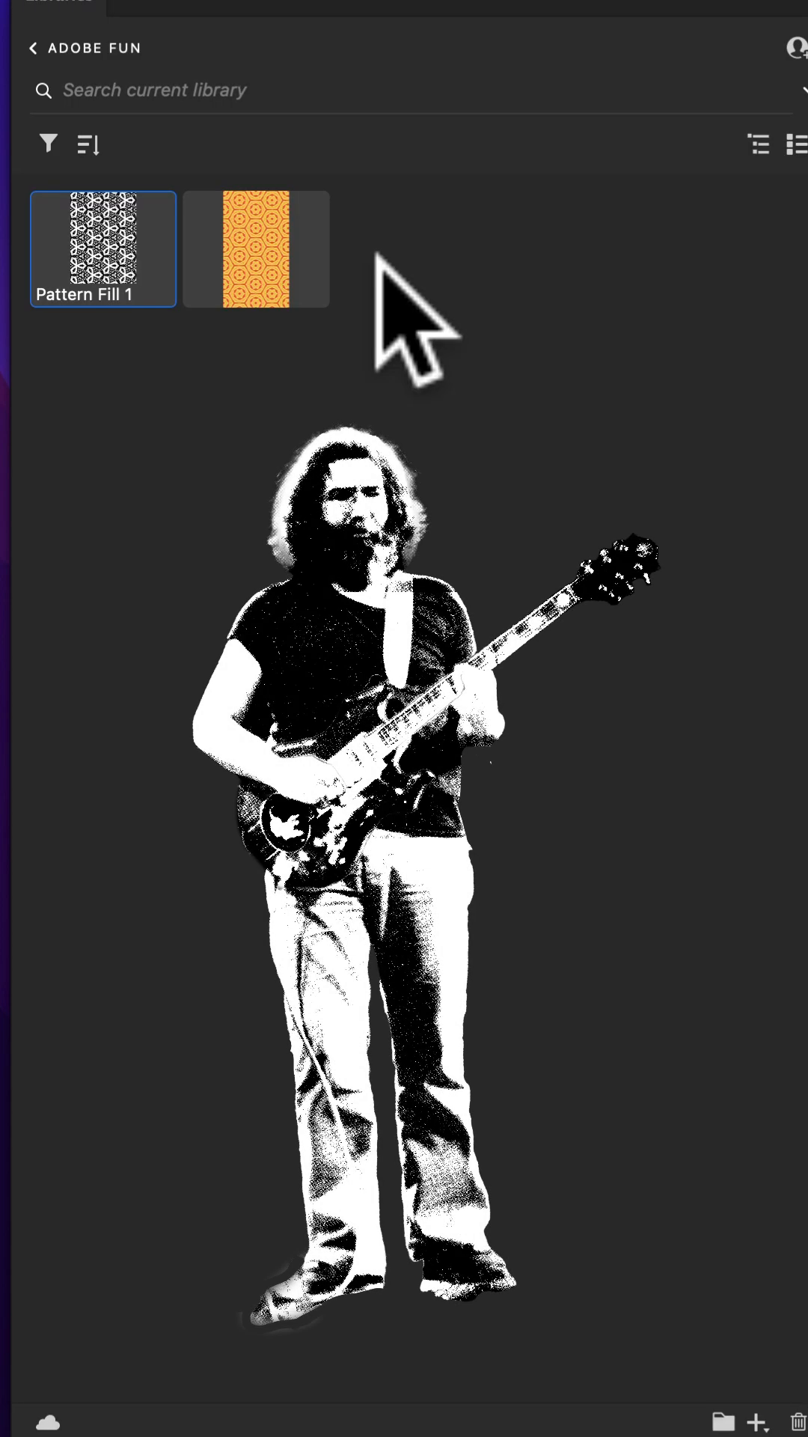